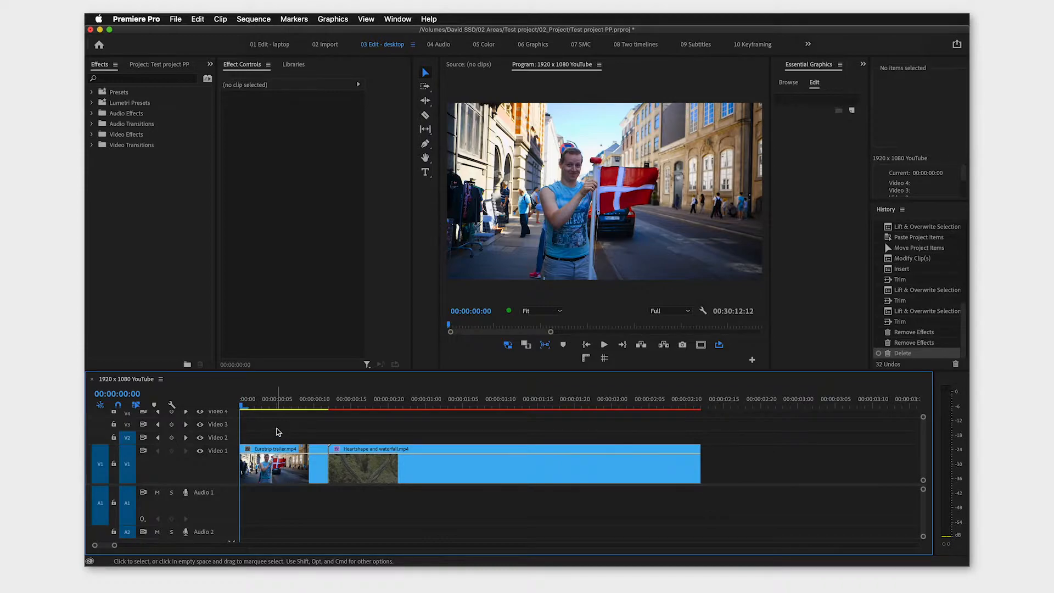
Select the Eurotrip trailer street clip in the timeline to show its effect settings.
{"action": "left_click", "coordinate": [273, 463]}
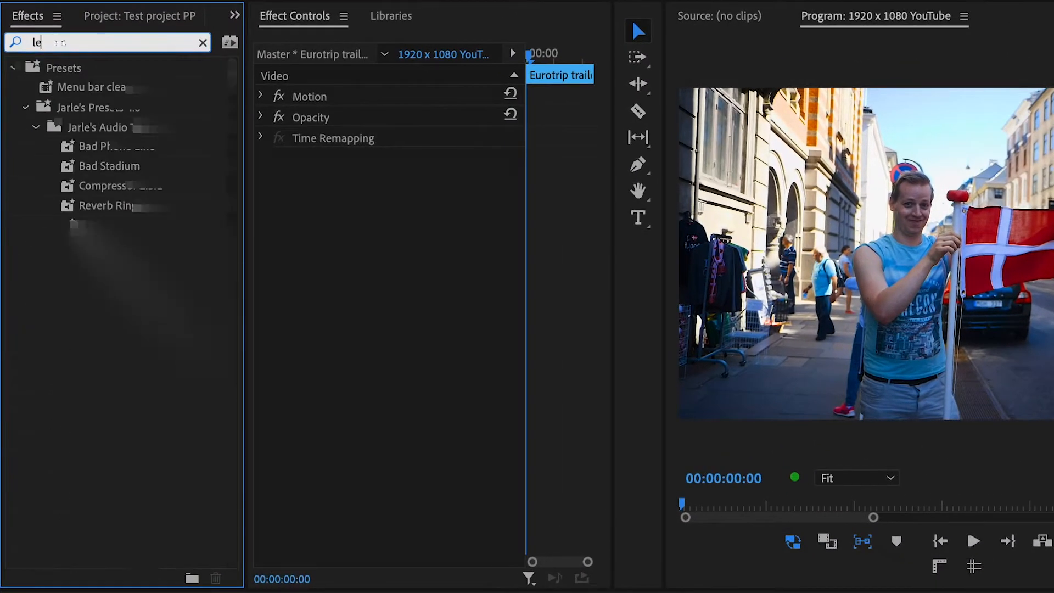
Search the Effects panel for 'leave color'.
{"action": "type", "text": "leave color"}
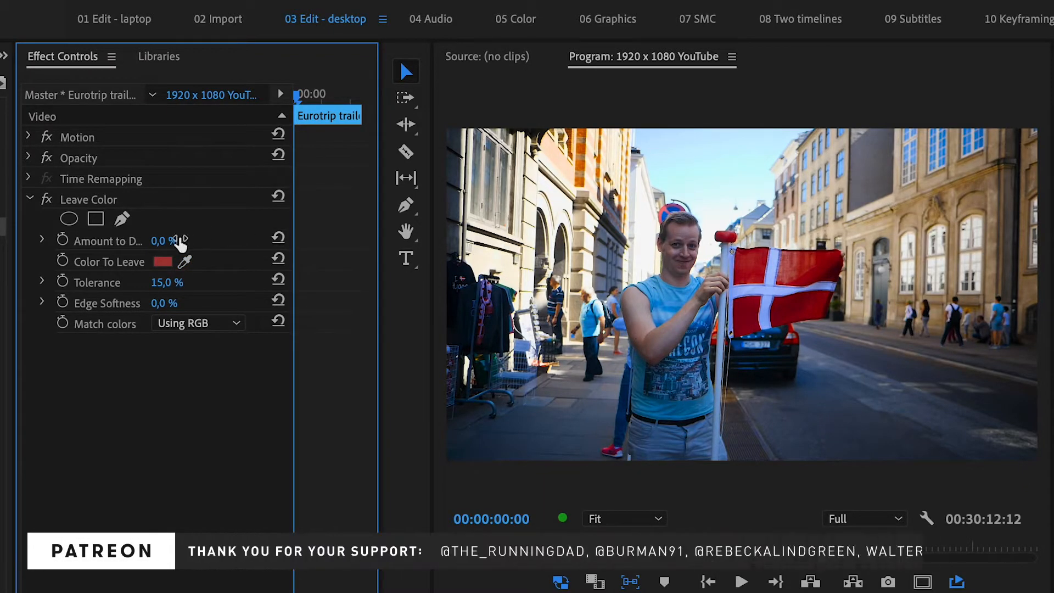
Set Leave Color to 100% Amount to Decolor, matching Using Hue, with tolerance fine-tuned.
{"action": "type", "text": "100"}
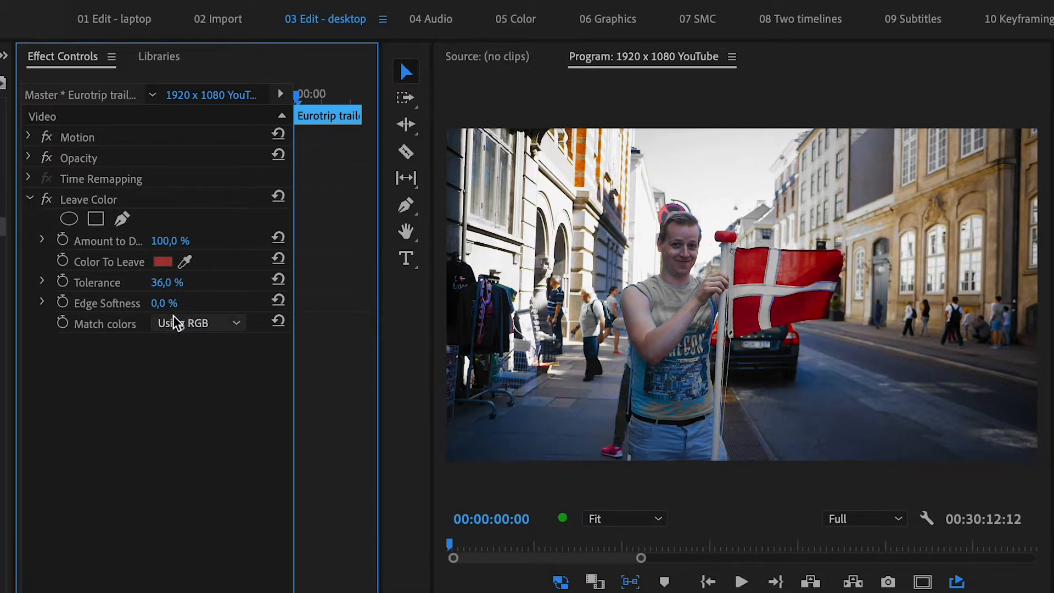
{"action": "left_click", "coordinate": [198, 324]}
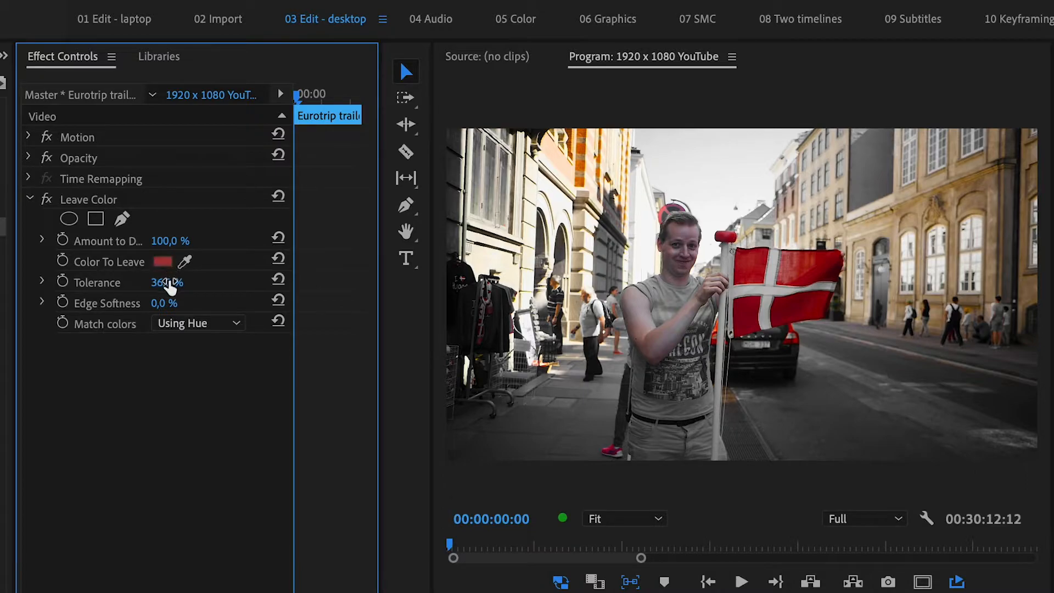
{"action": "left_click_drag", "start_coordinate": [167, 281], "coordinate": [195, 282]}
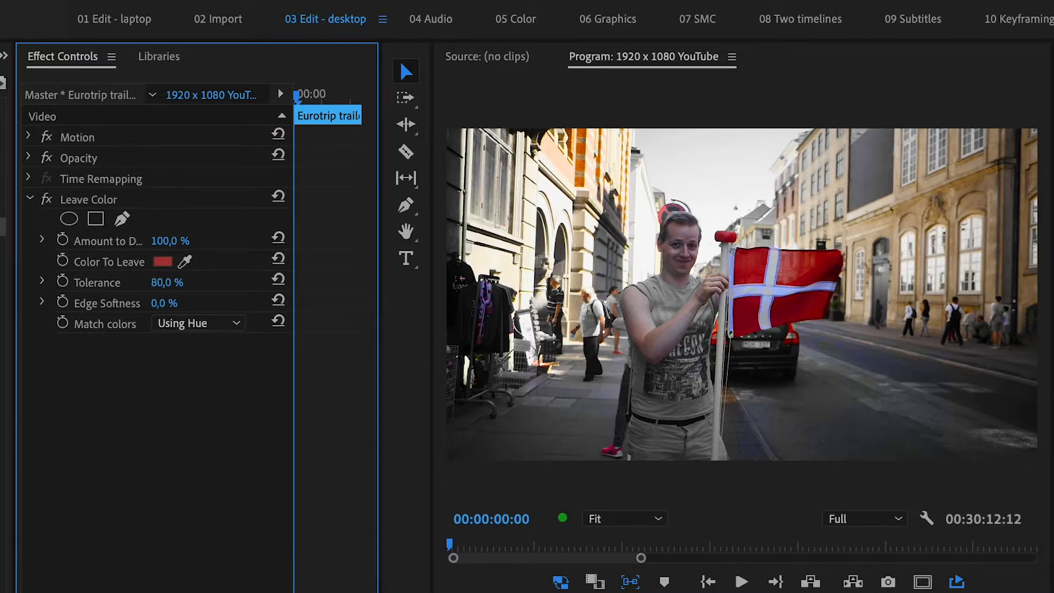
{"action": "left_click_drag", "start_coordinate": [167, 282], "coordinate": [138, 281]}
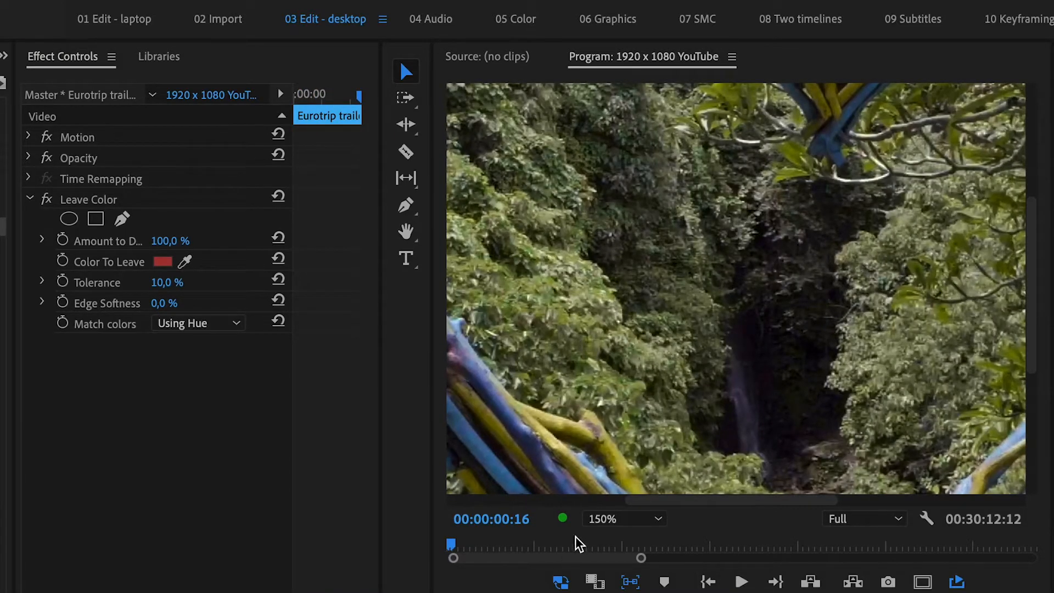
On the Heartshape clip, raise Leave Color's Amount to Decolor to 100%, keeping blue.
{"action": "left_click", "coordinate": [622, 519]}
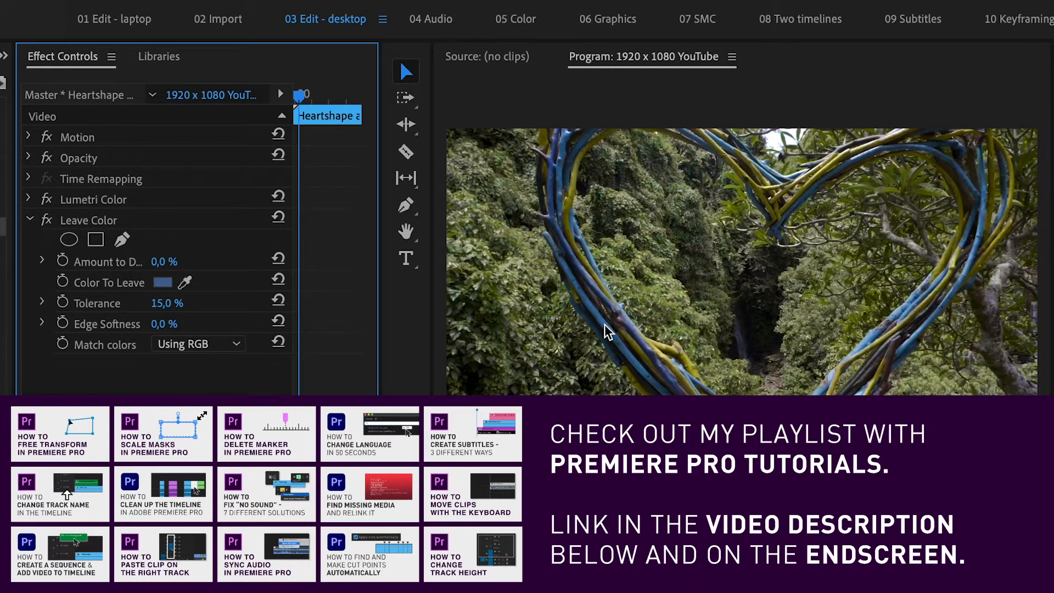
{"action": "left_click_drag", "start_coordinate": [164, 260], "coordinate": [170, 310]}
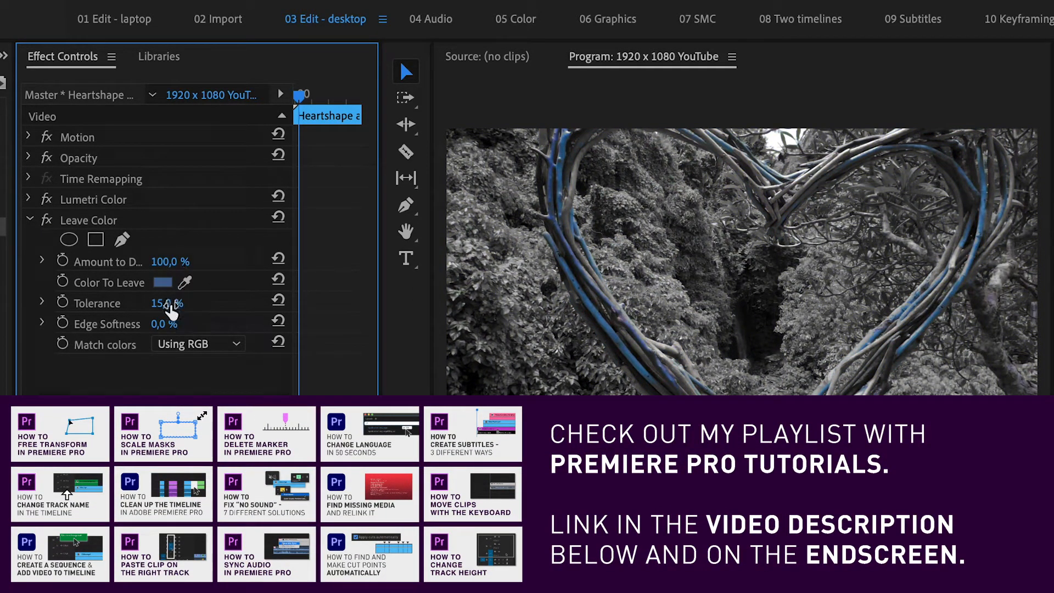